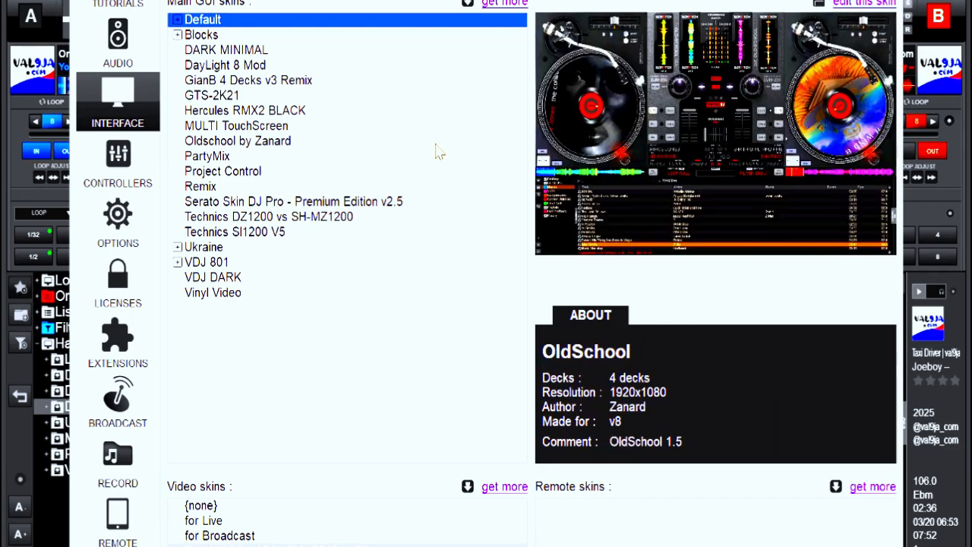
- Preview the GianB and Default skins, then select Default's 4 Decks variant
click(248, 79)
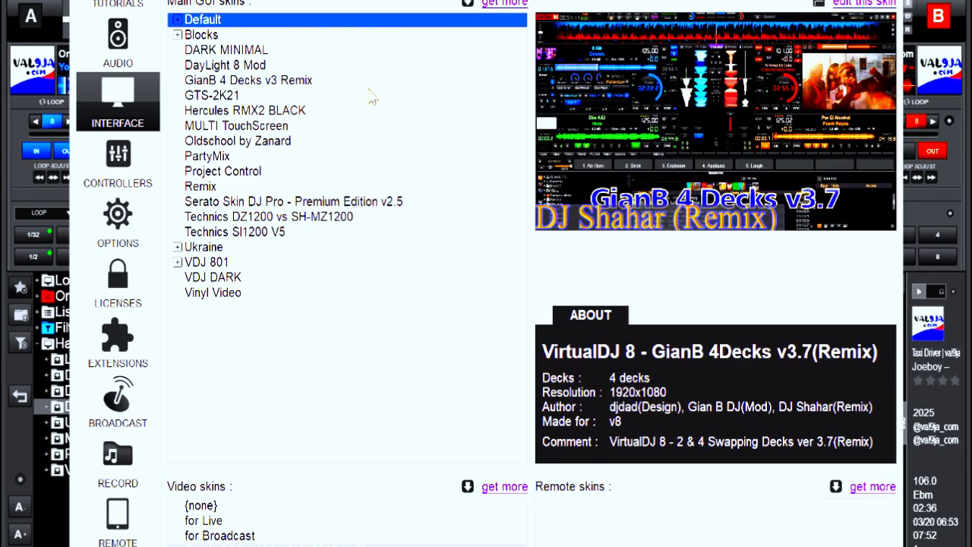
click(213, 22)
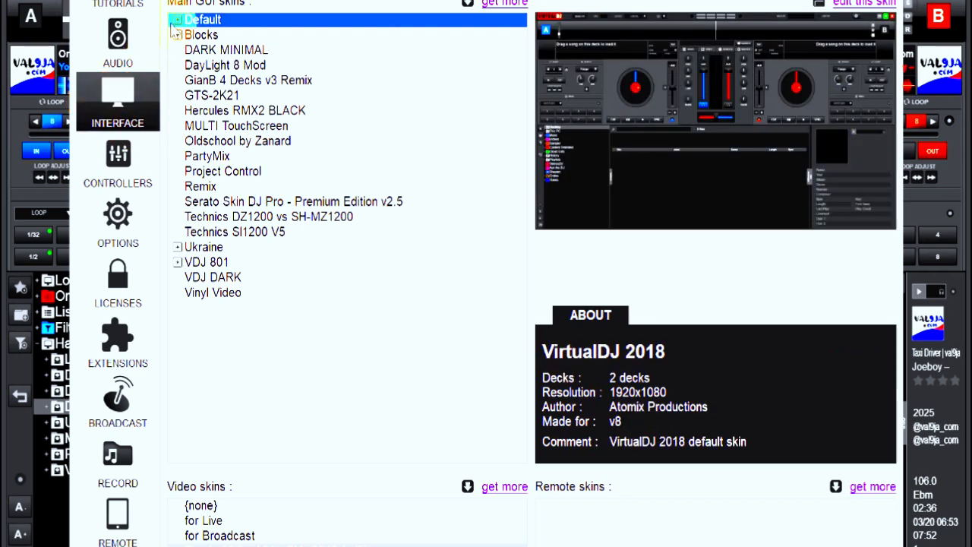
click(178, 19)
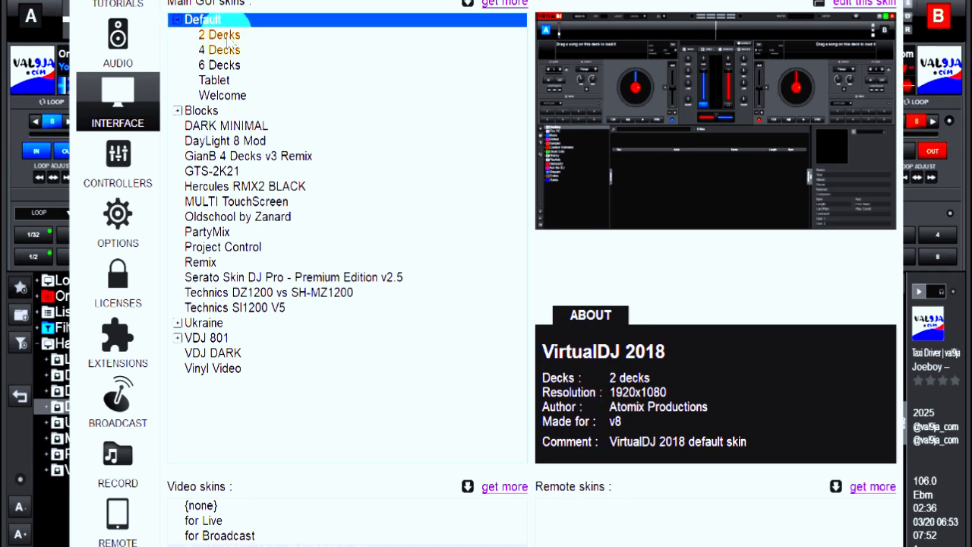
click(219, 50)
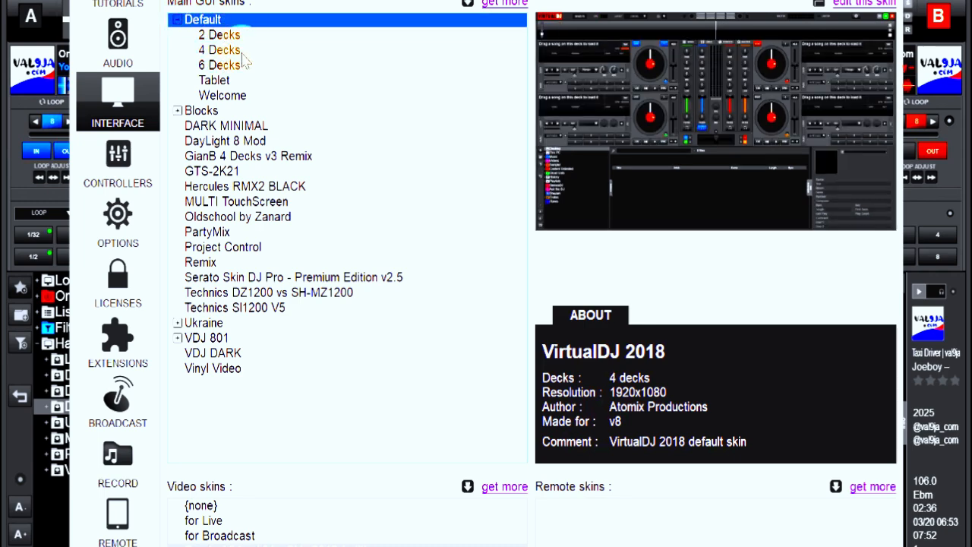
mouse_move(244, 50)
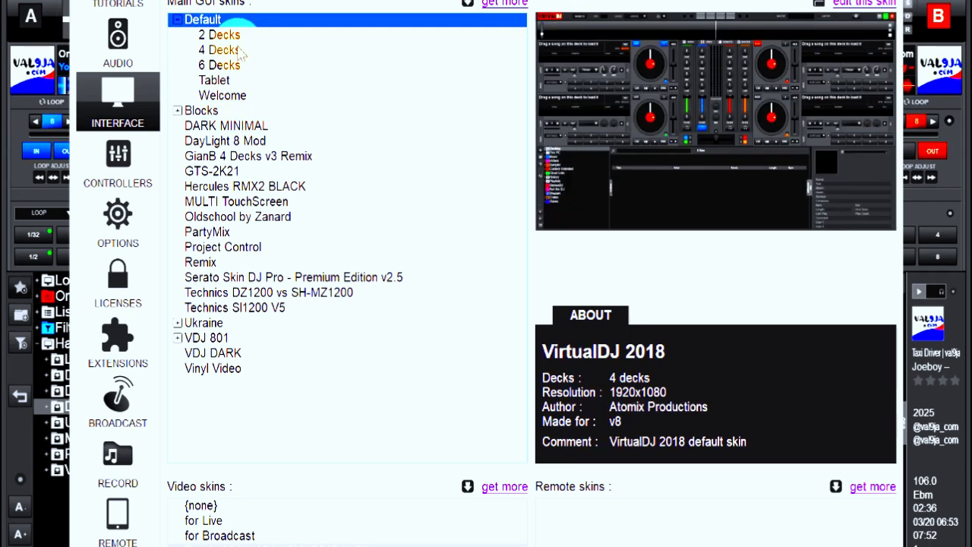
click(220, 50)
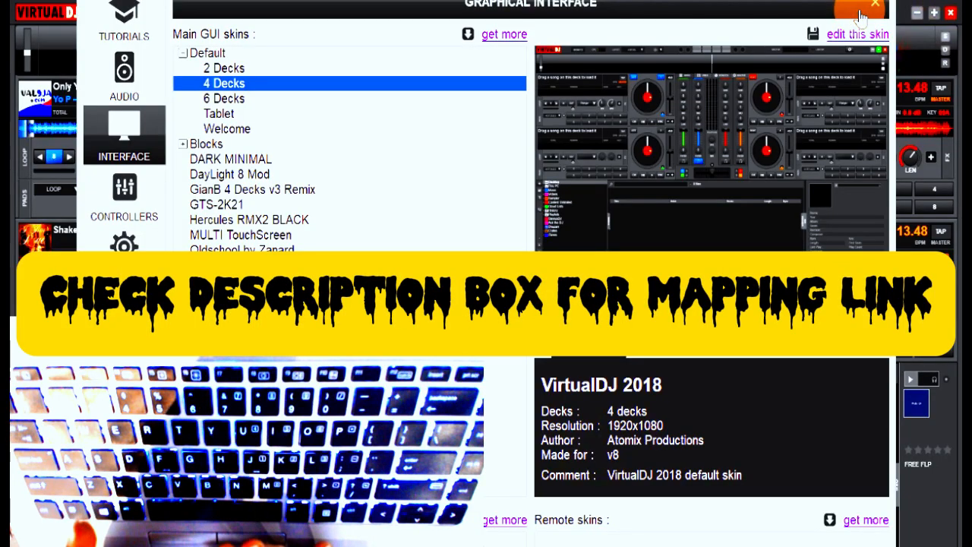
- Assign the DJ DON GENIUS hot cue mapping to the Keyboard controller
click(123, 187)
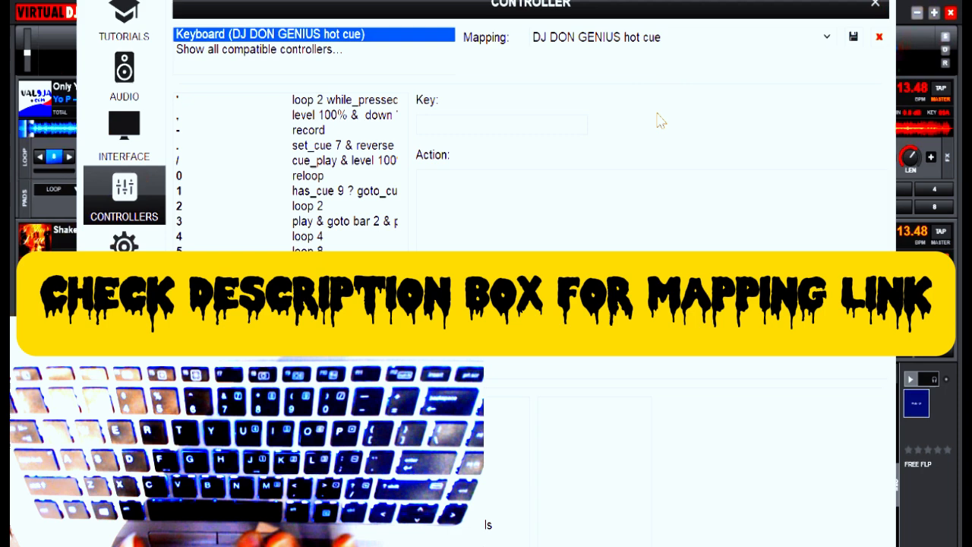
click(825, 36)
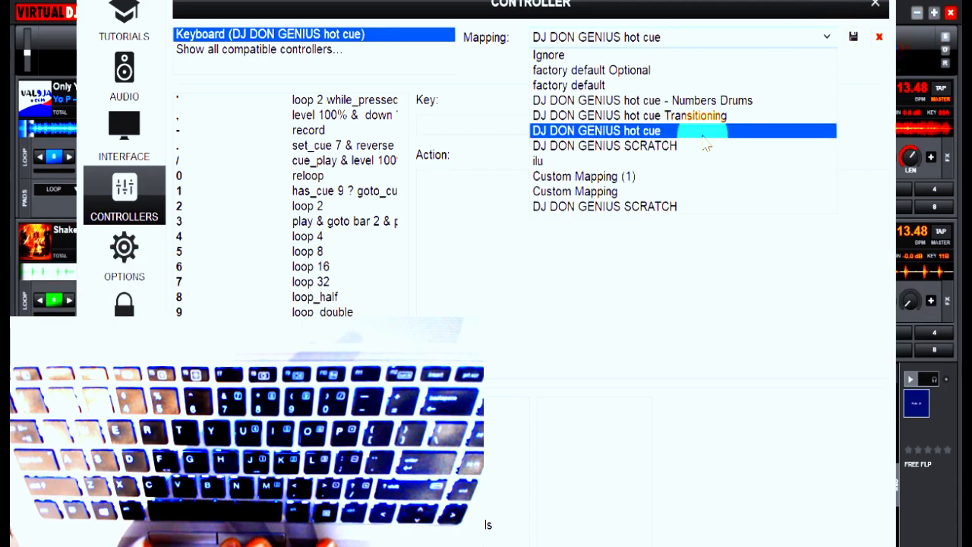
click(597, 130)
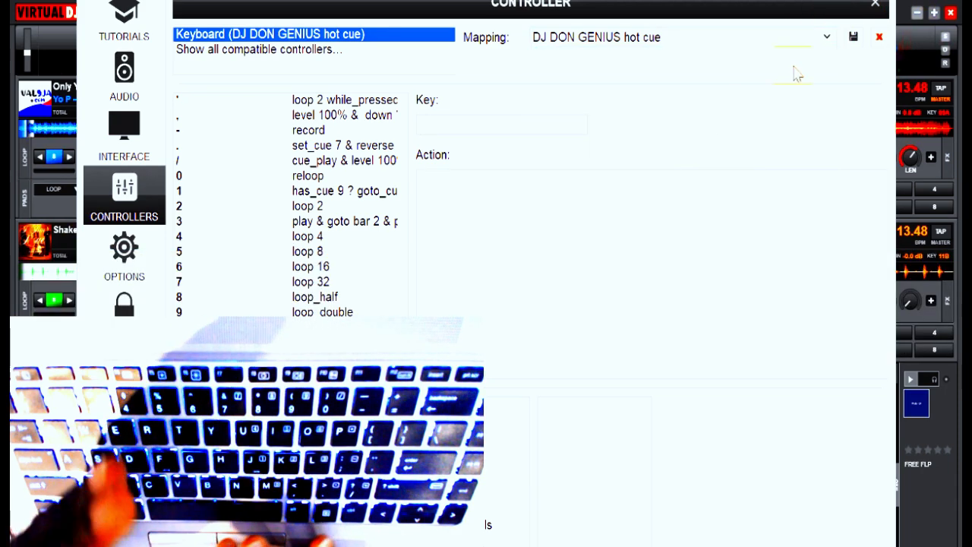
click(824, 37)
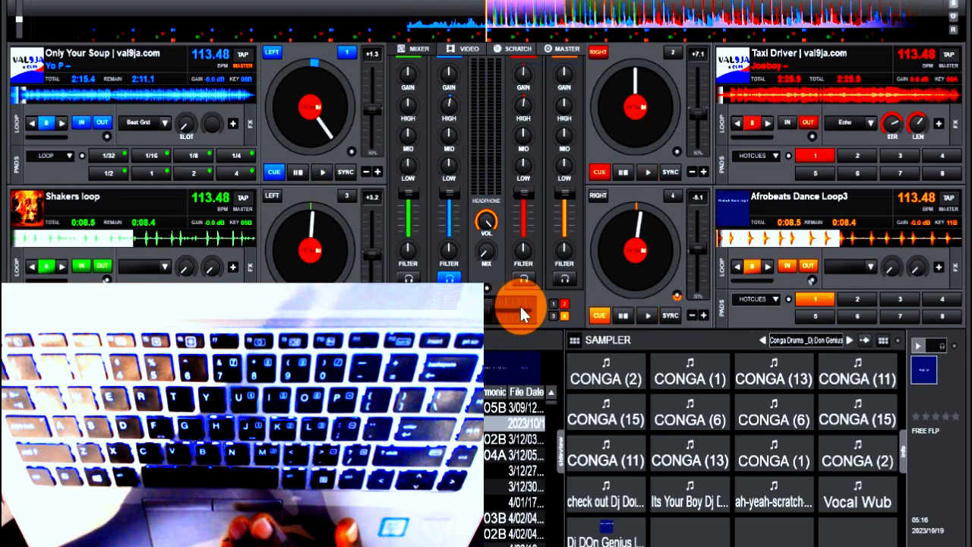
mouse_move(498, 316)
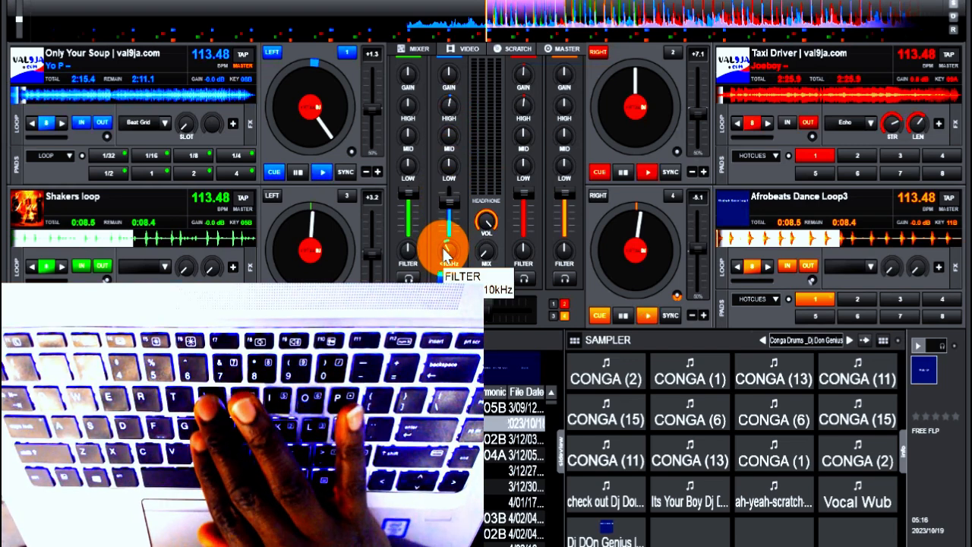
- Sweep channel 2's FILTER knob down to about 4.2 kHz while the decks play
drag(448, 228, 448, 250)
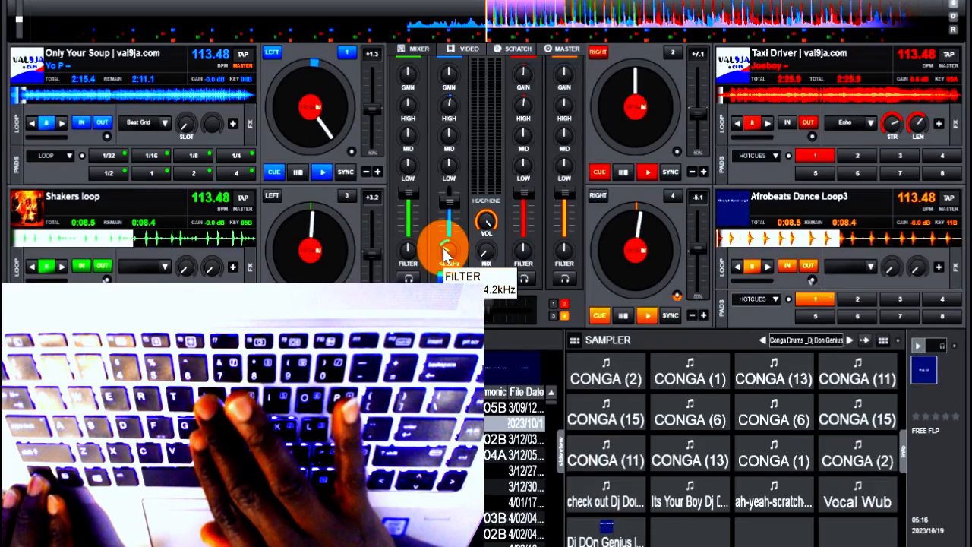